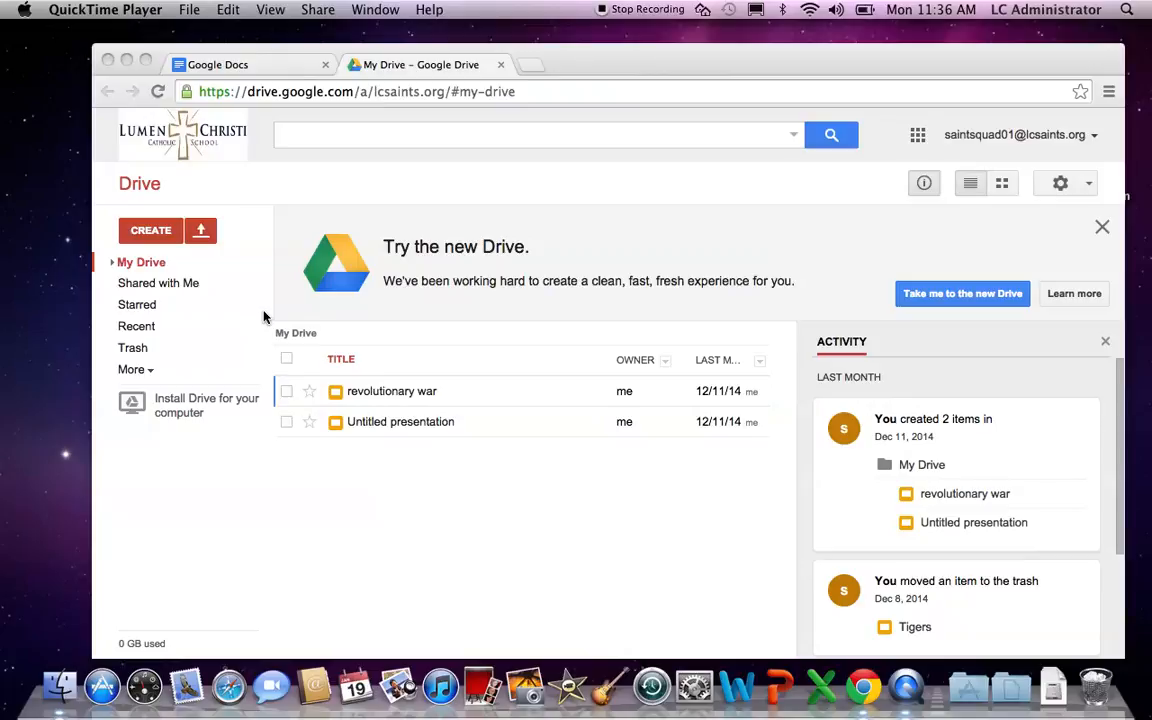
pyautogui.moveTo(517, 245)
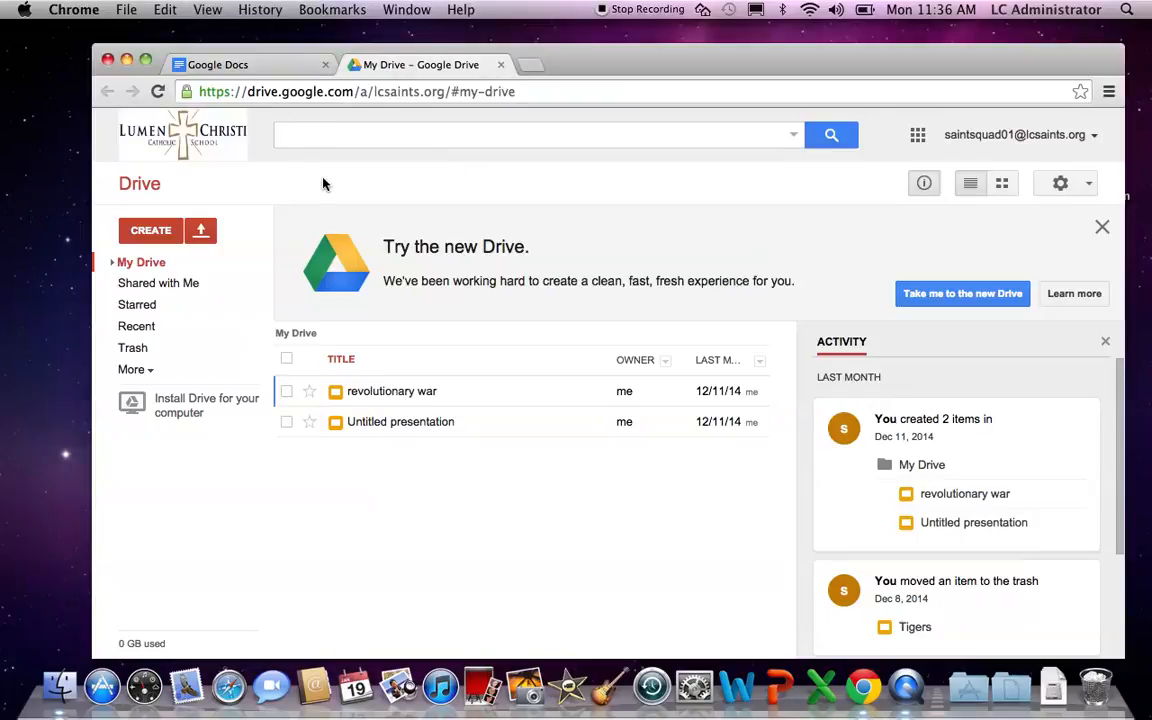
pyautogui.moveTo(127, 9)
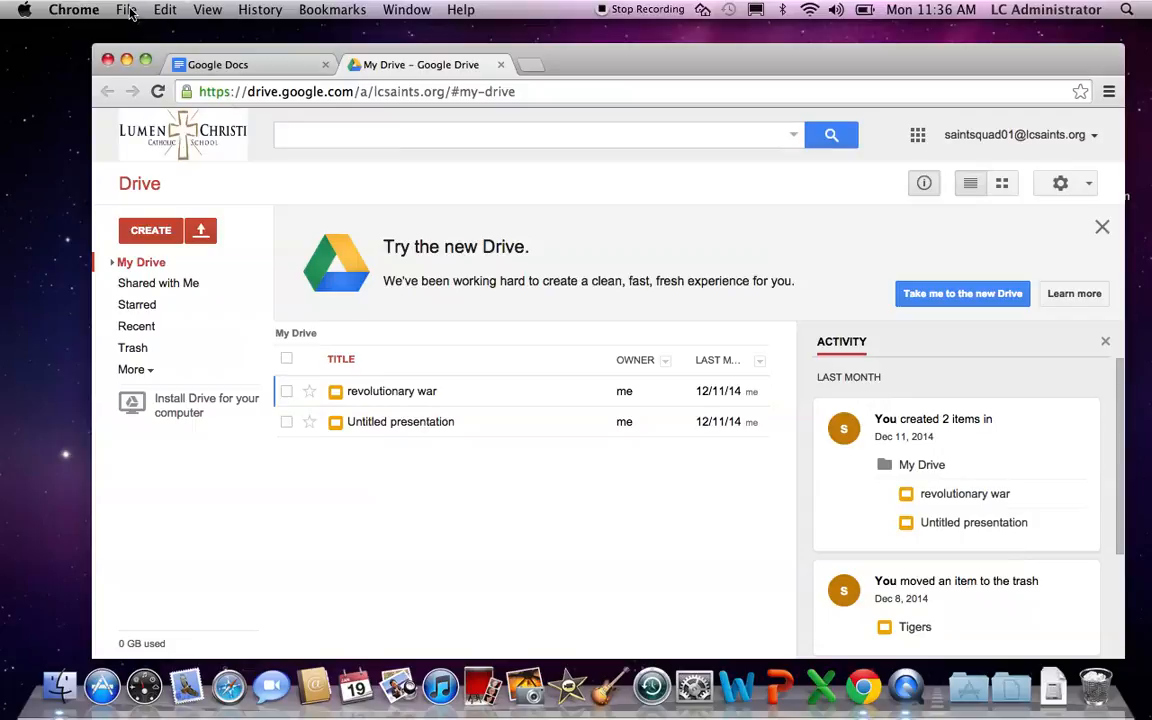
# Step: Open a new incognito window from the File menu
pyautogui.click(126, 9)
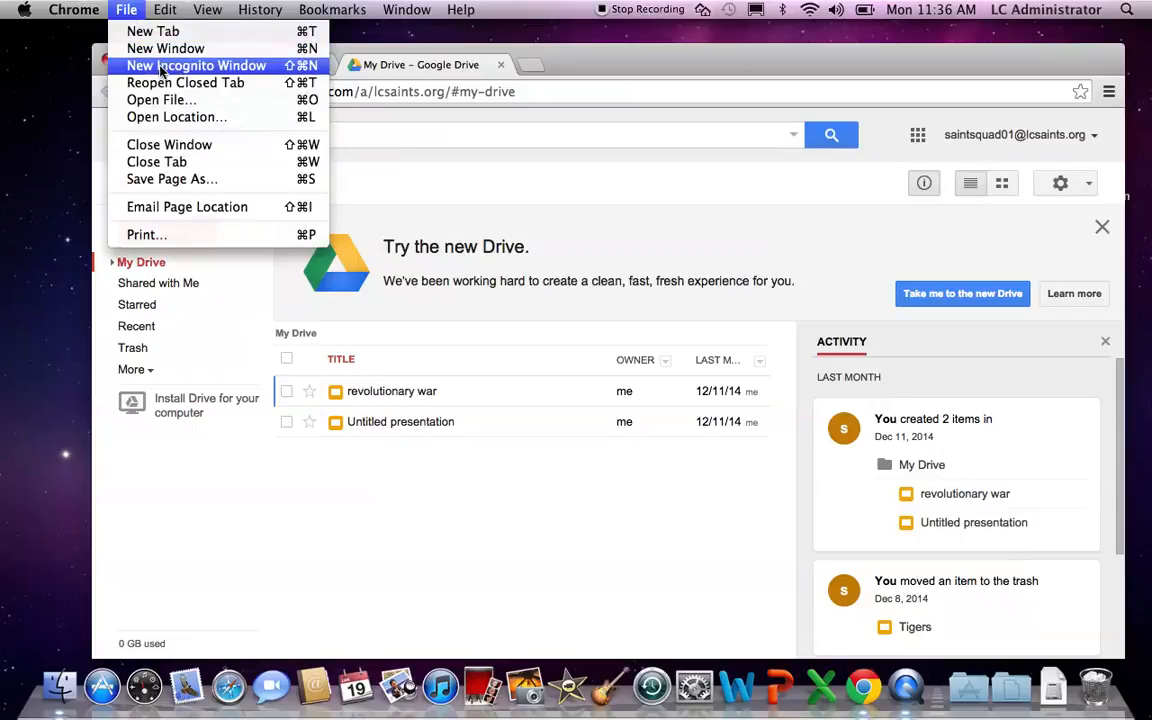
pyautogui.click(153, 31)
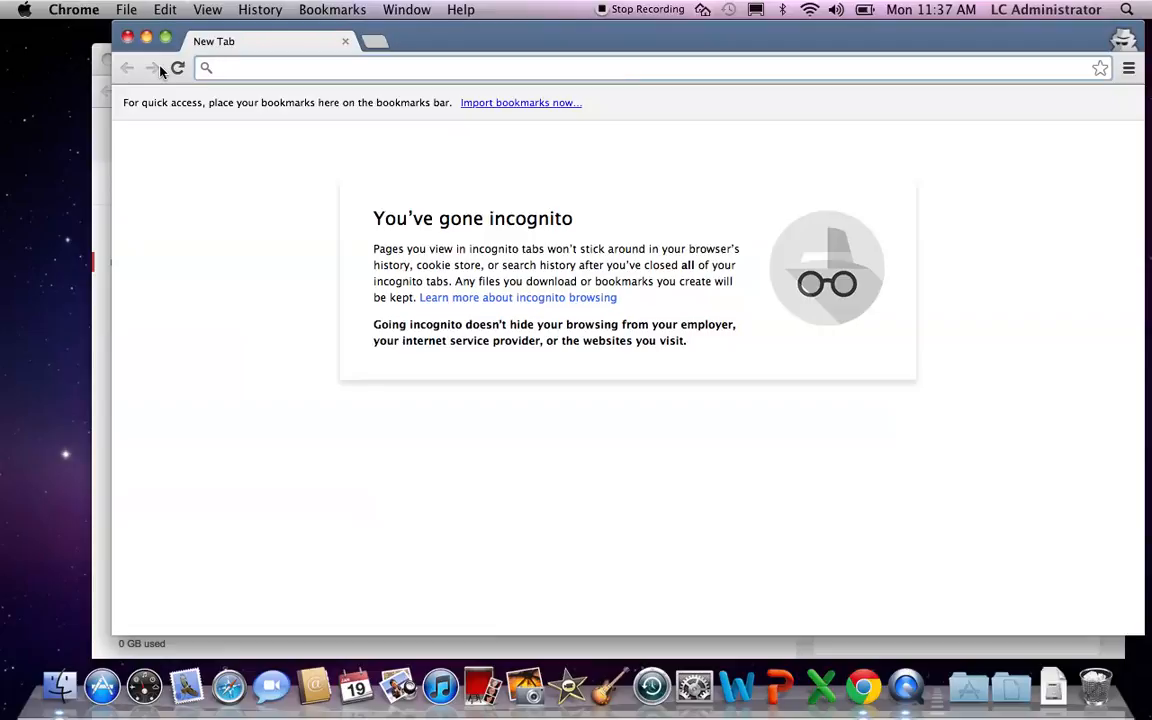
# Step: Close the incognito window to return to the My Drive window
pyautogui.click(400, 67)
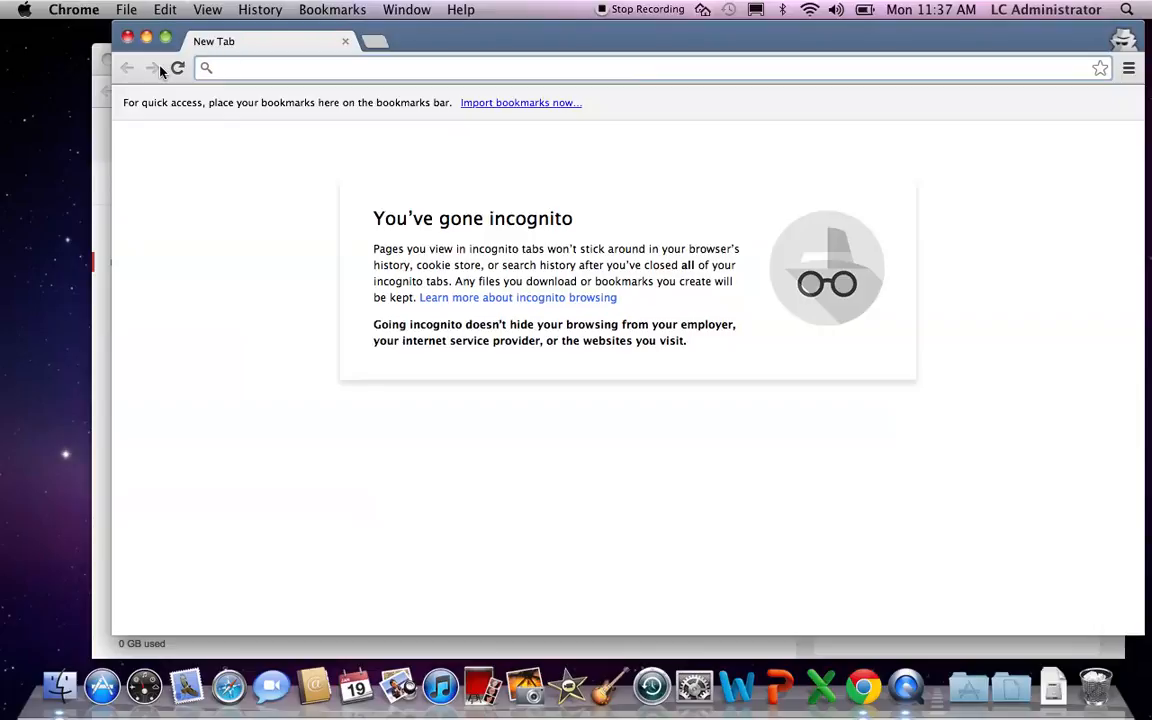
pyautogui.click(400, 67)
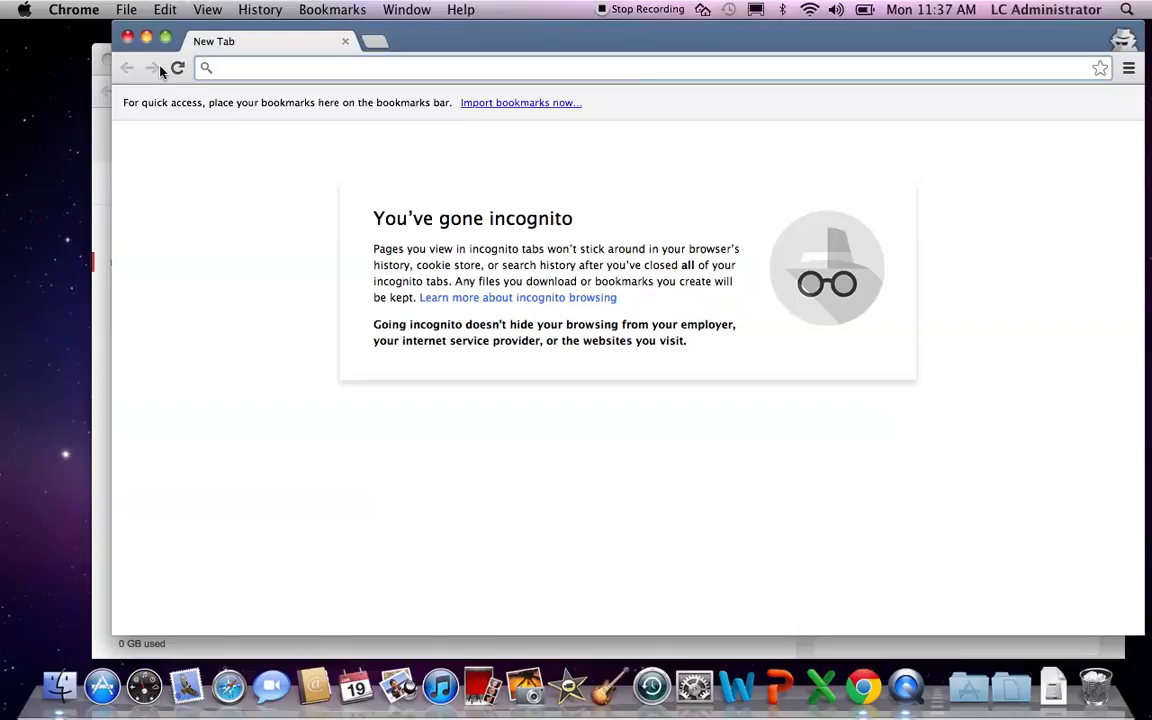
pyautogui.click(400, 67)
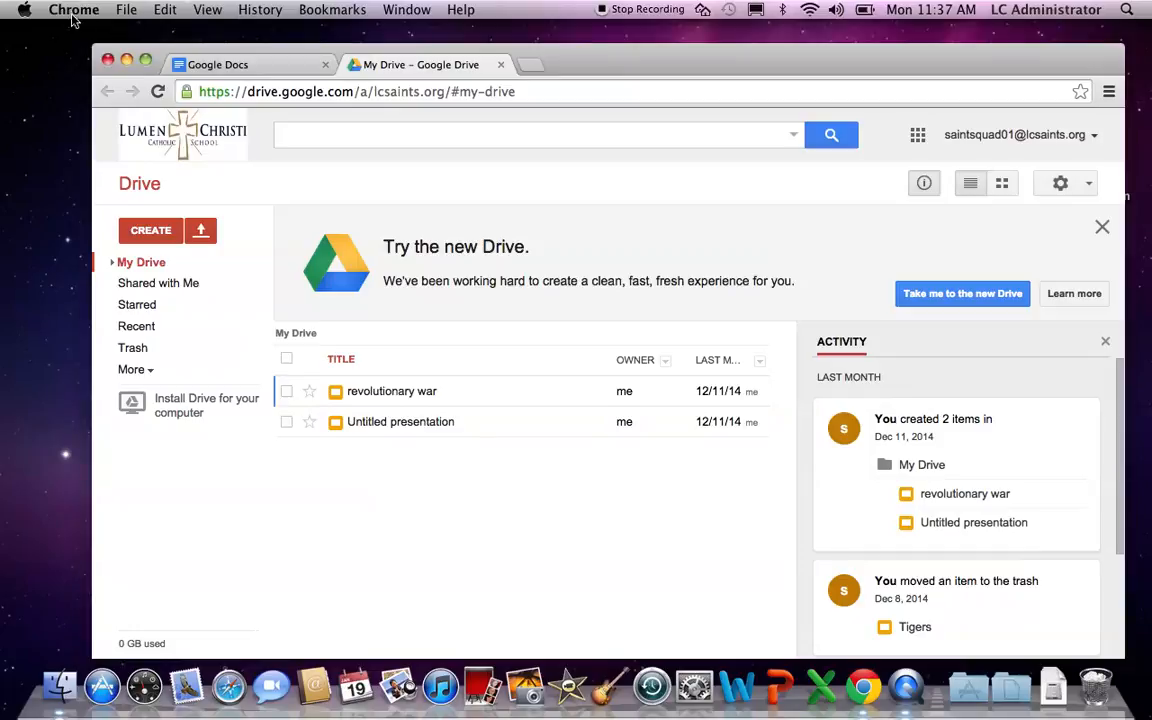
pyautogui.moveTo(105, 35)
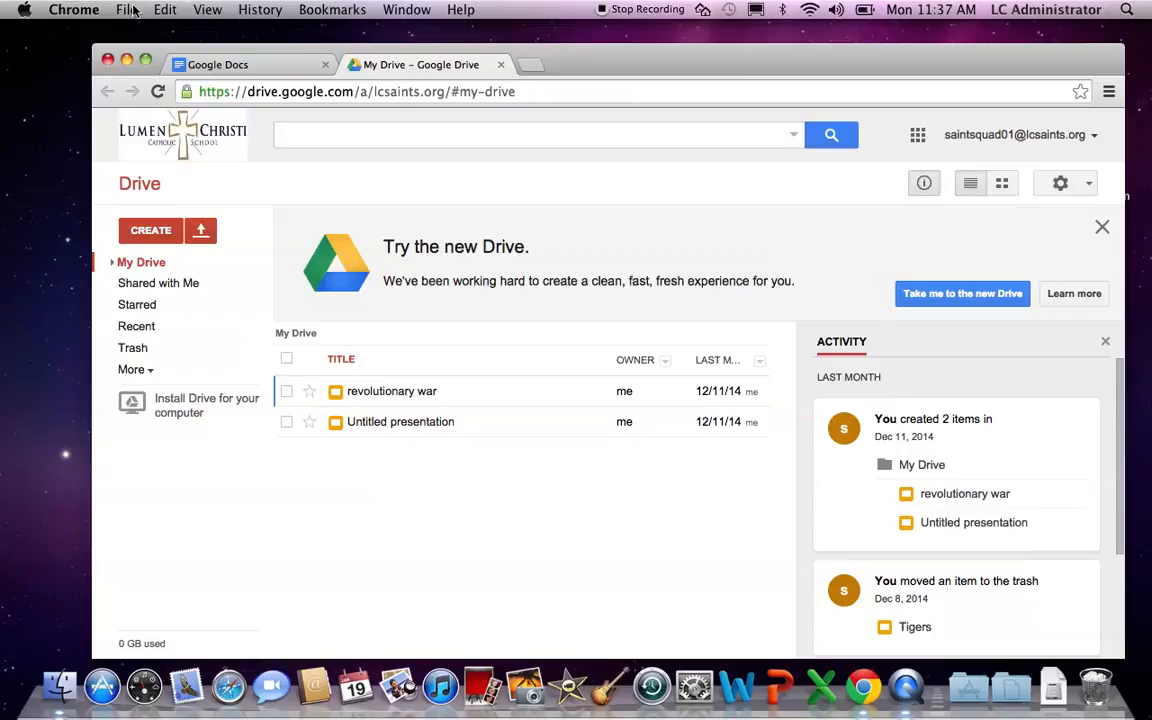
pyautogui.click(127, 9)
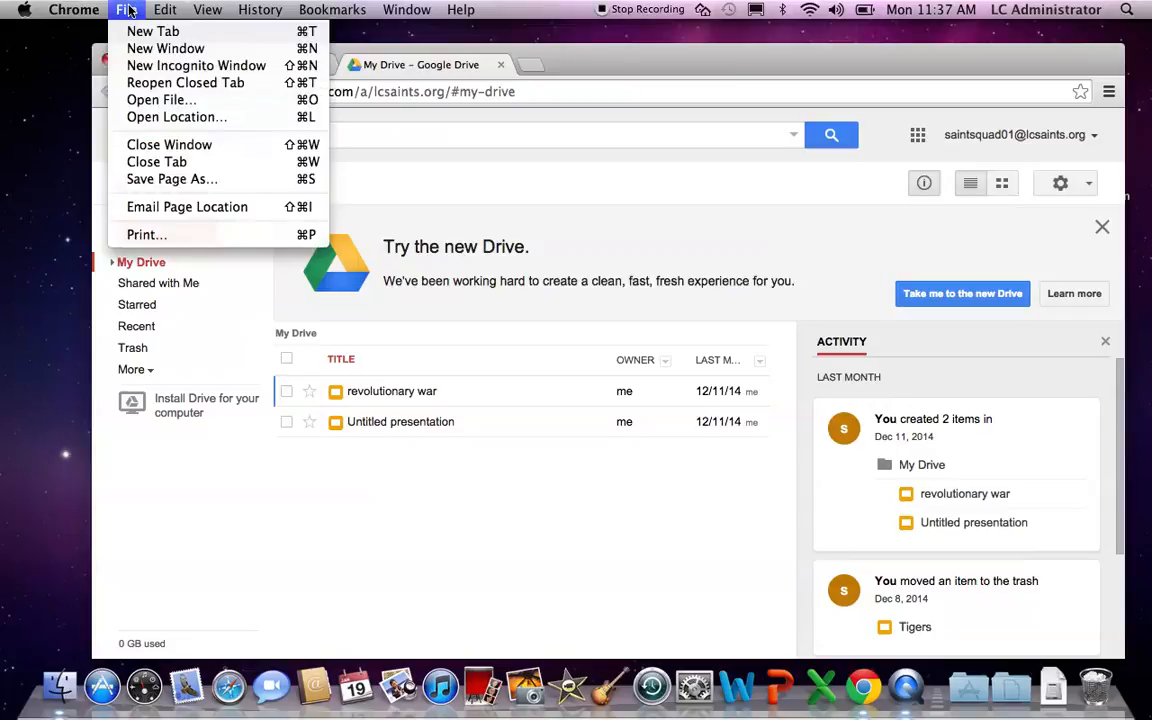
pyautogui.click(207, 9)
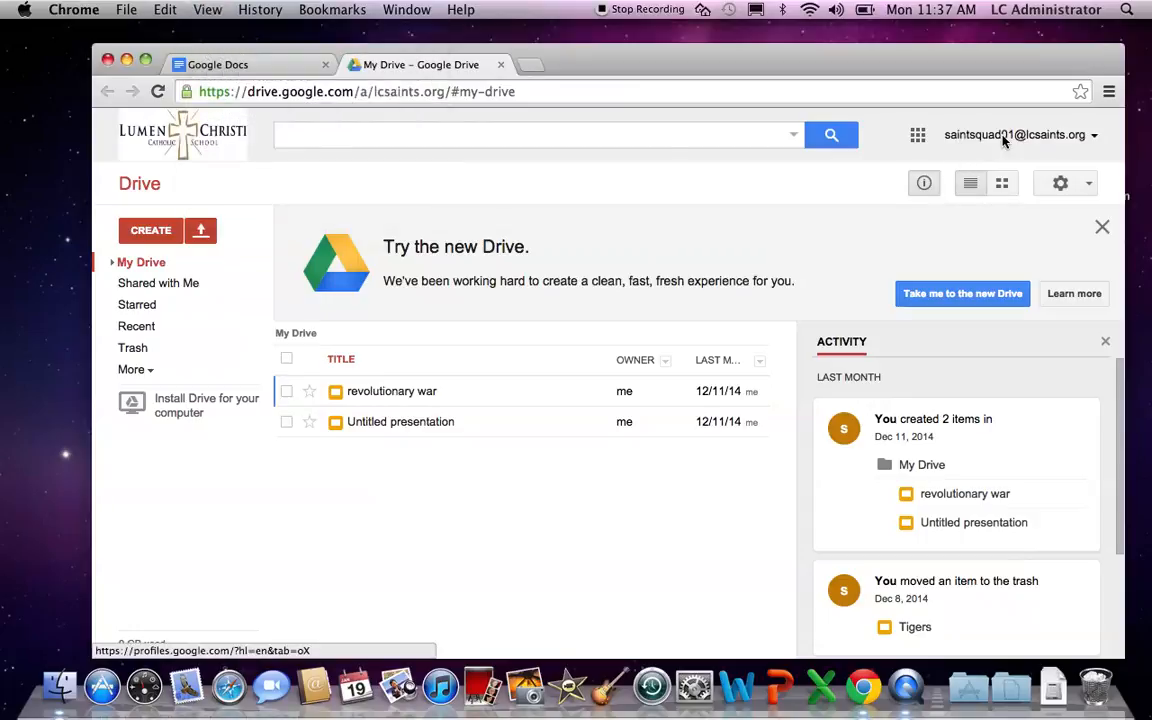
pyautogui.moveTo(128, 21)
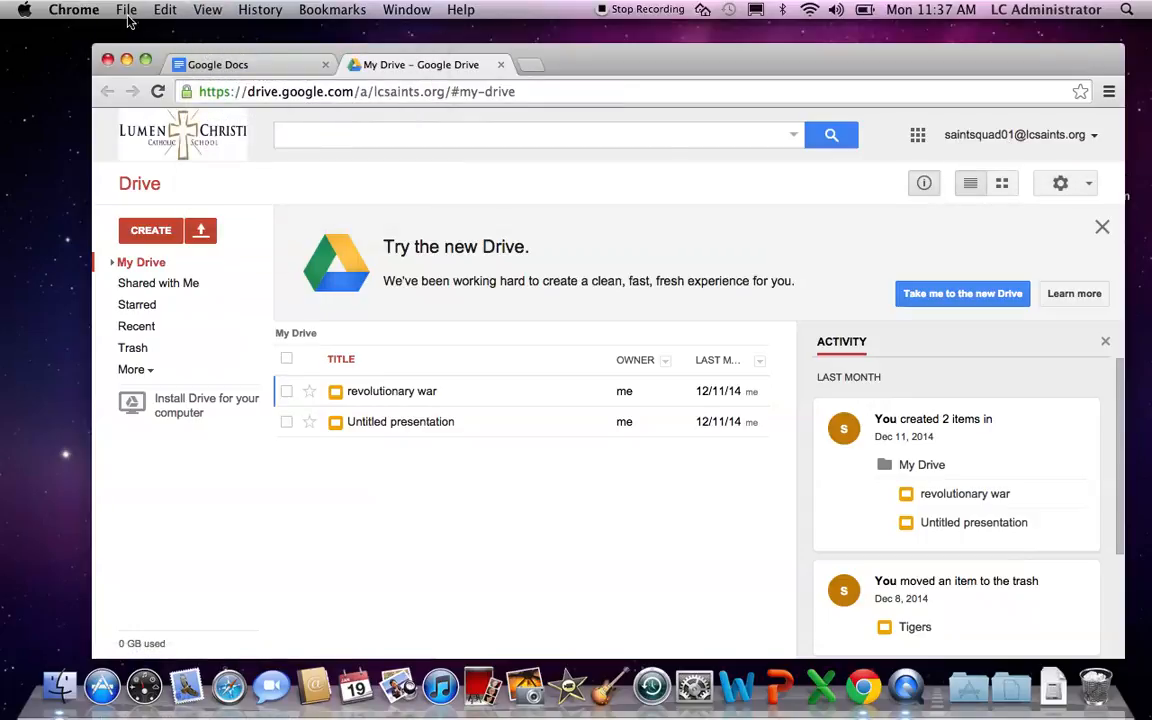
pyautogui.click(126, 9)
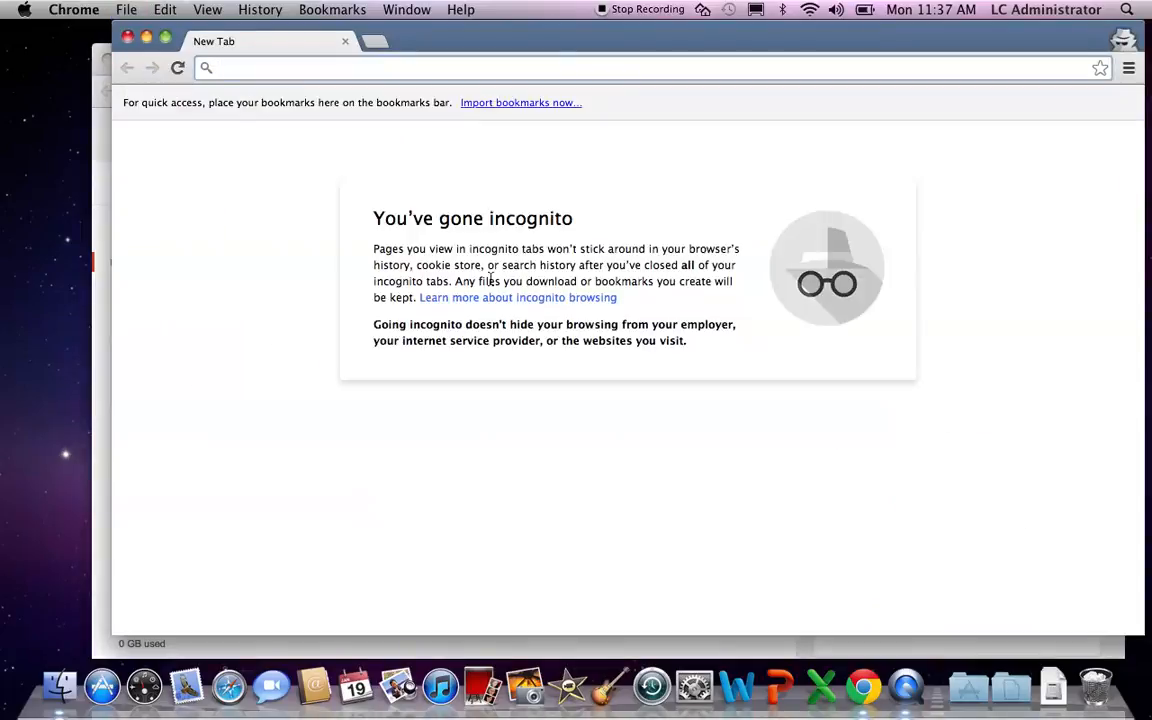
pyautogui.write('goo')
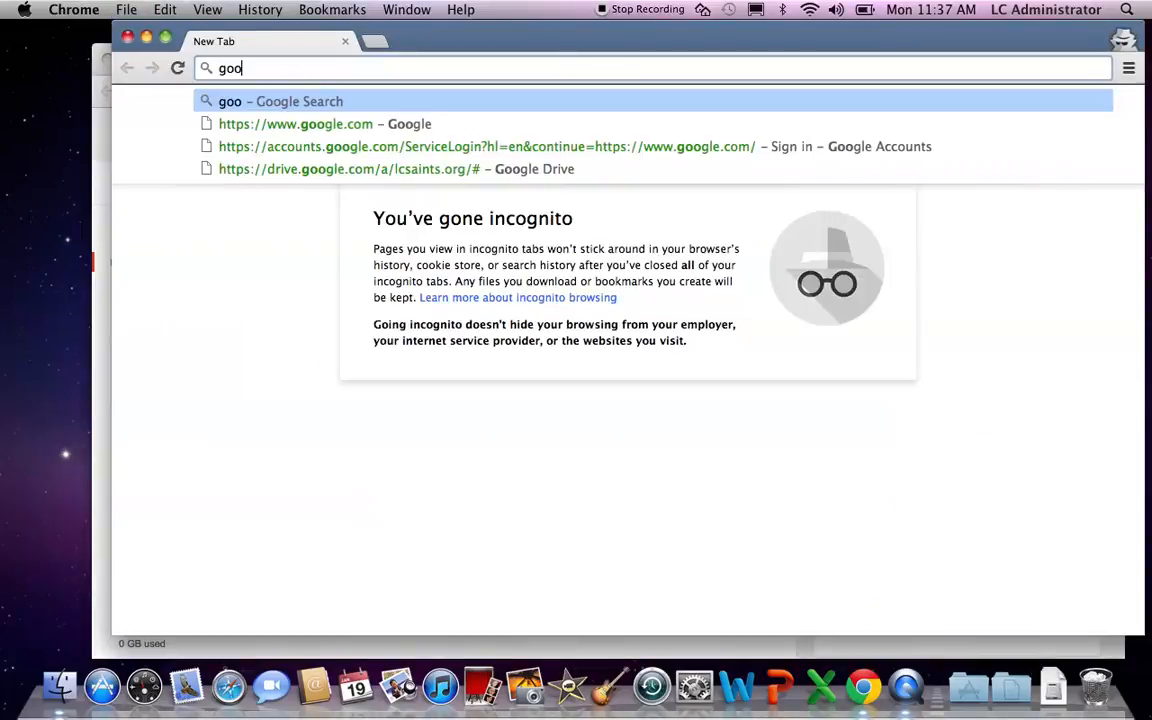
pyautogui.click(295, 123)
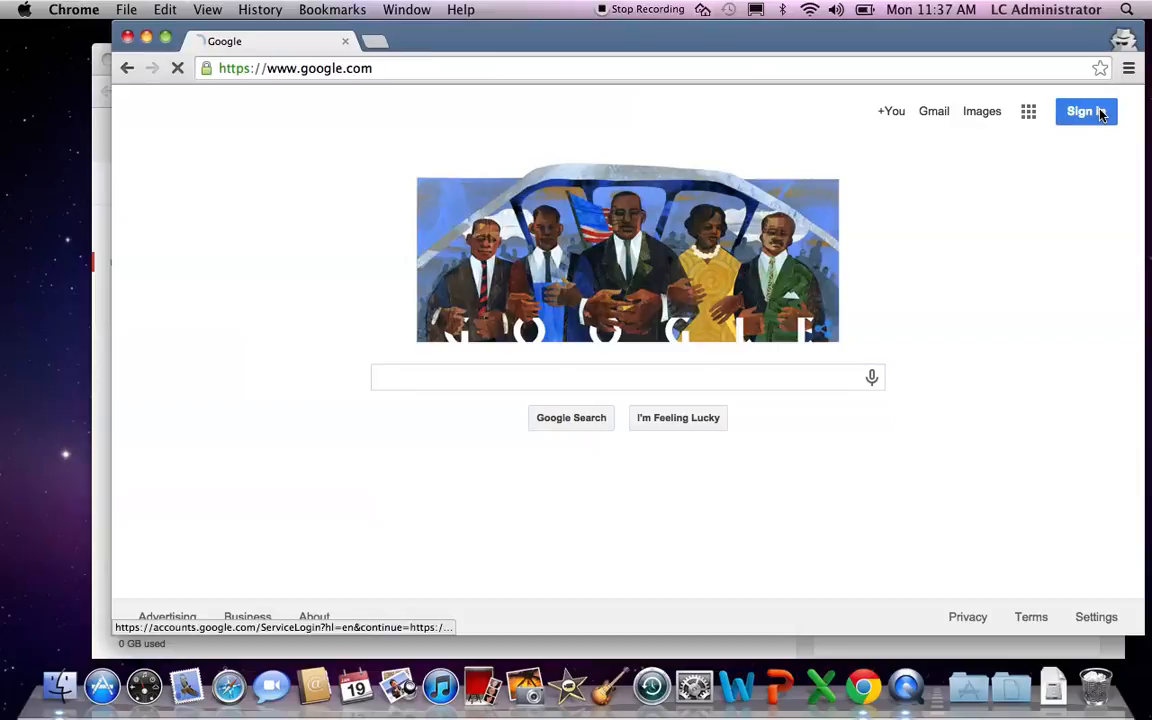
# Step: Click Sign in on the Google home page to reach Google Accounts
pyautogui.click(1085, 111)
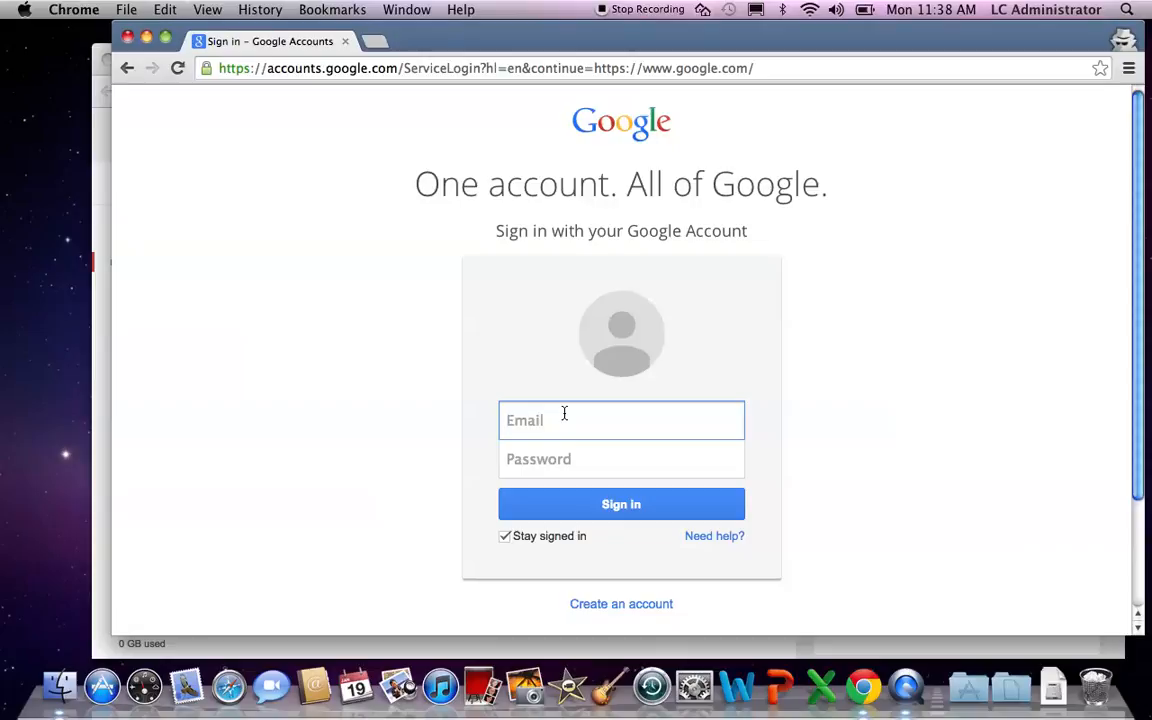
pyautogui.click(621, 419)
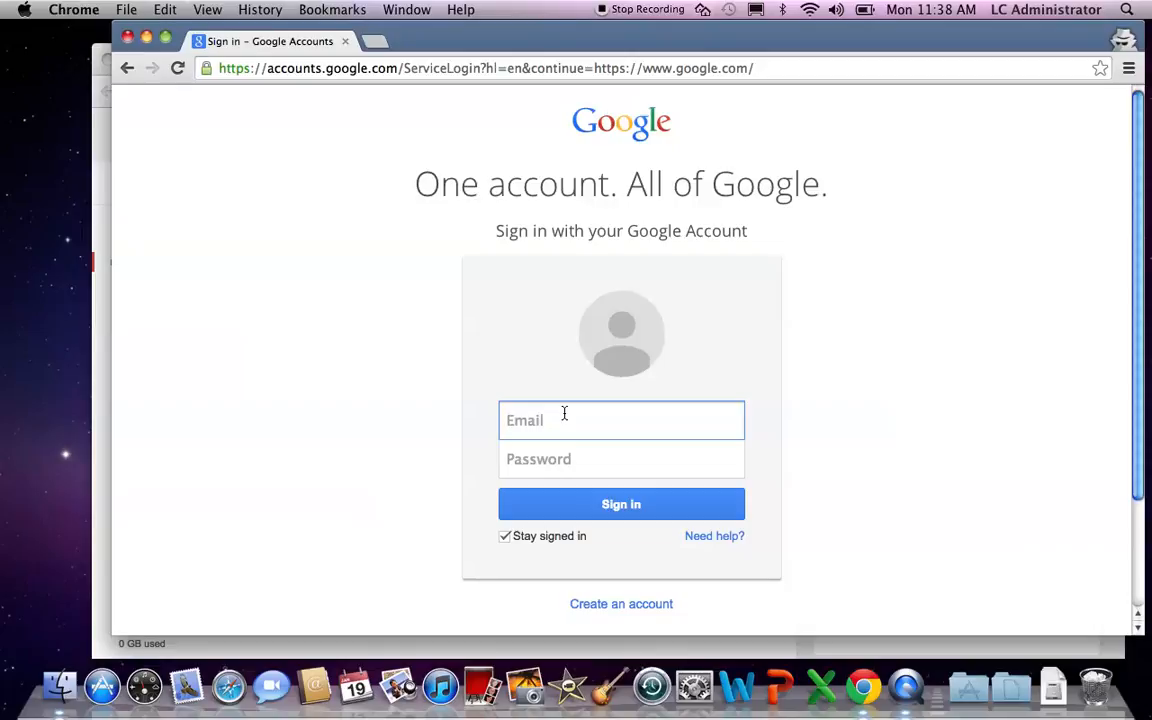
pyautogui.moveTo(665, 22)
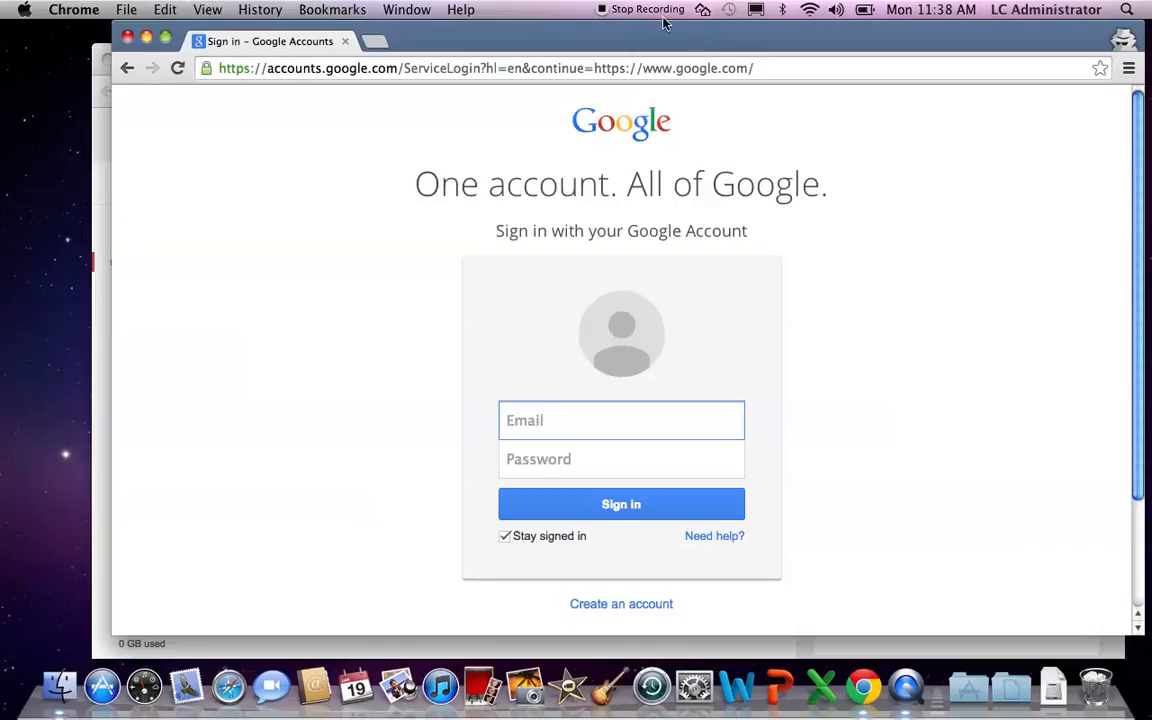